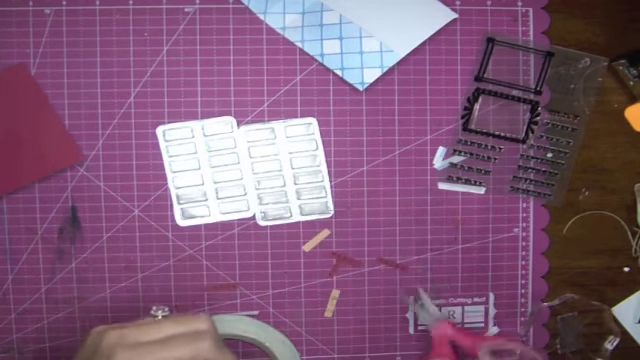
pyautogui.moveTo(250, 300)
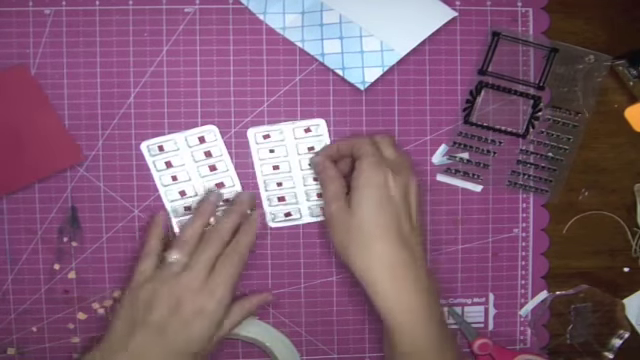
pyautogui.moveTo(380, 200)
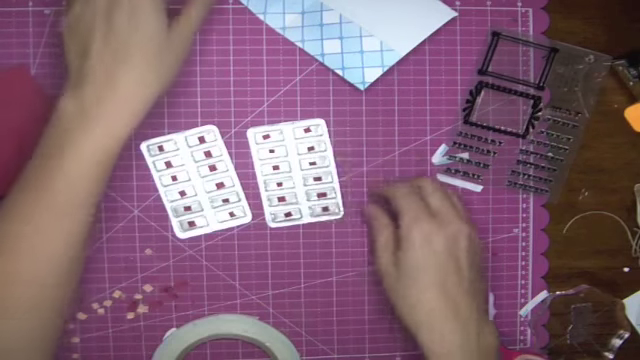